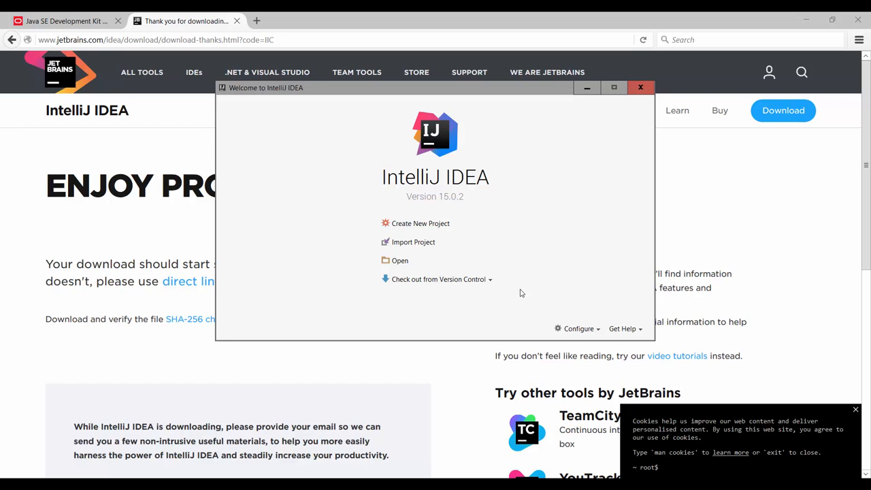
pyautogui.moveTo(410, 224)
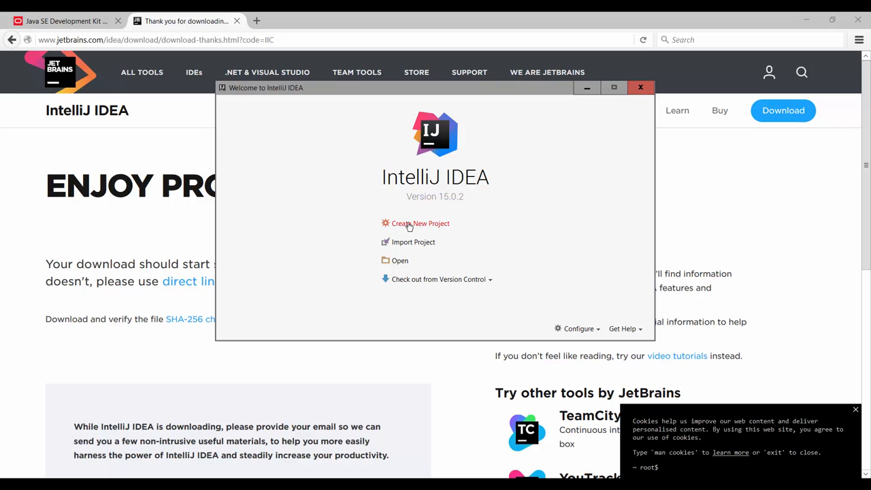
# - Choose Create New Project on the IntelliJ IDEA welcome screen
pyautogui.click(419, 223)
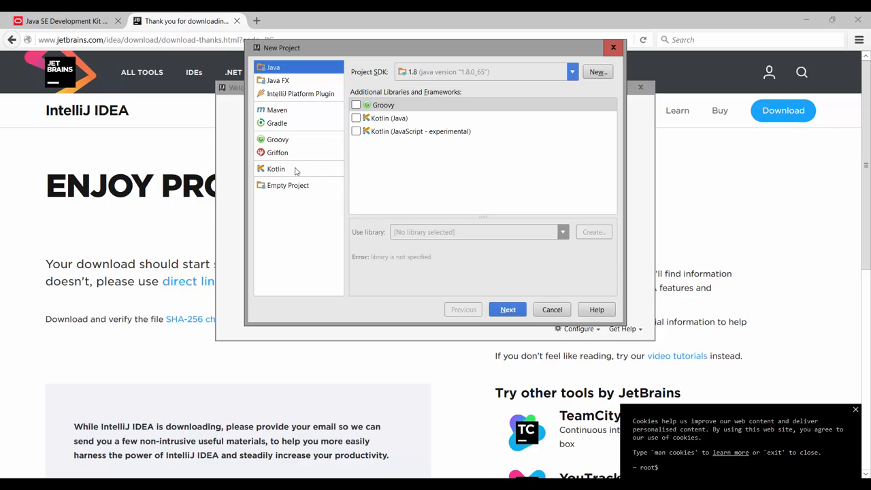
# - Select Kotlin (JVM) as the project type and advance to naming
pyautogui.click(276, 168)
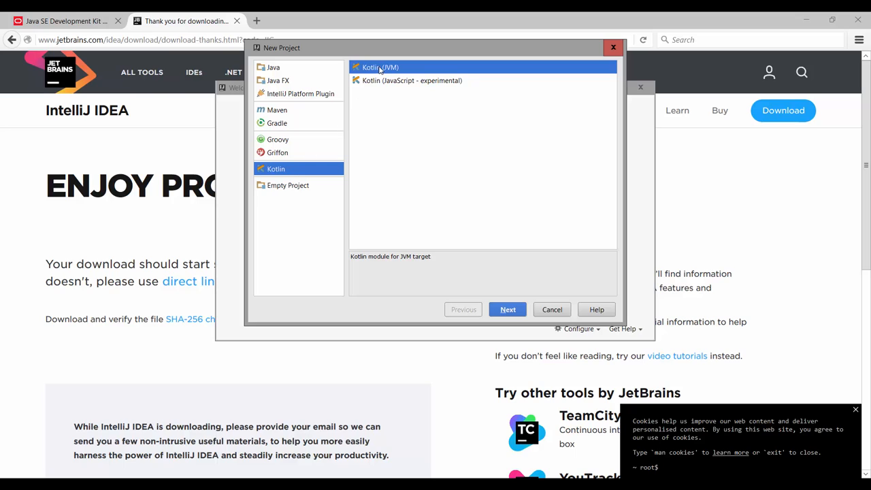
pyautogui.moveTo(395, 81)
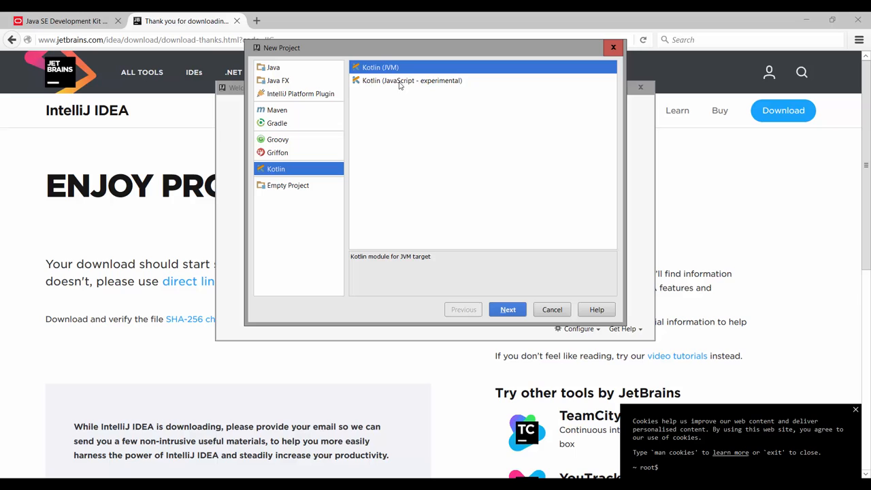
pyautogui.click(507, 309)
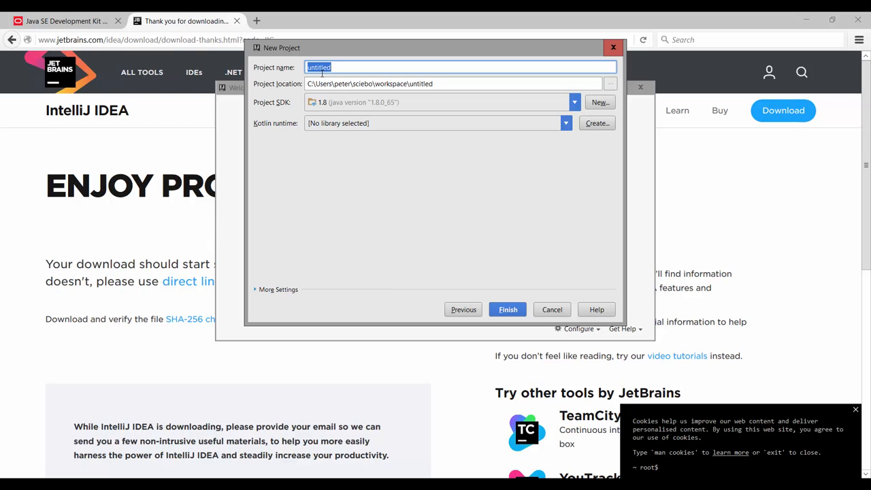
# - Enter 'Kotlin Programming' as the project name
pyautogui.write('Kotlin')
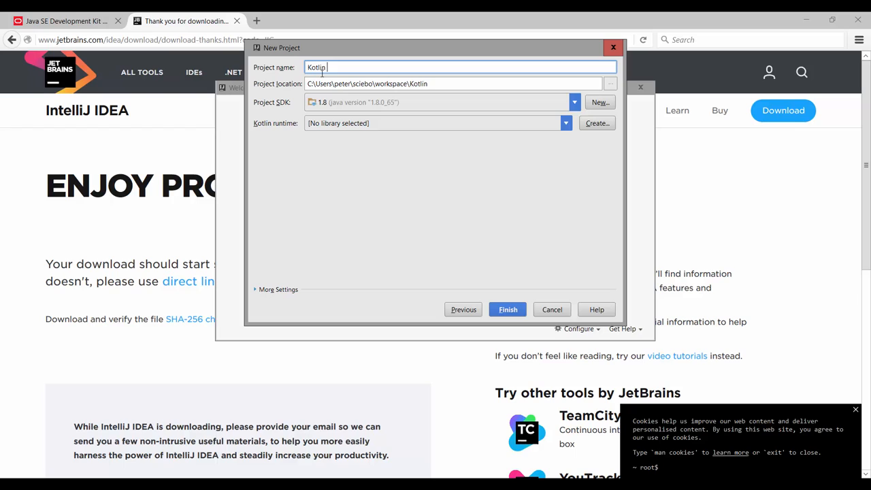
pyautogui.write('Programming')
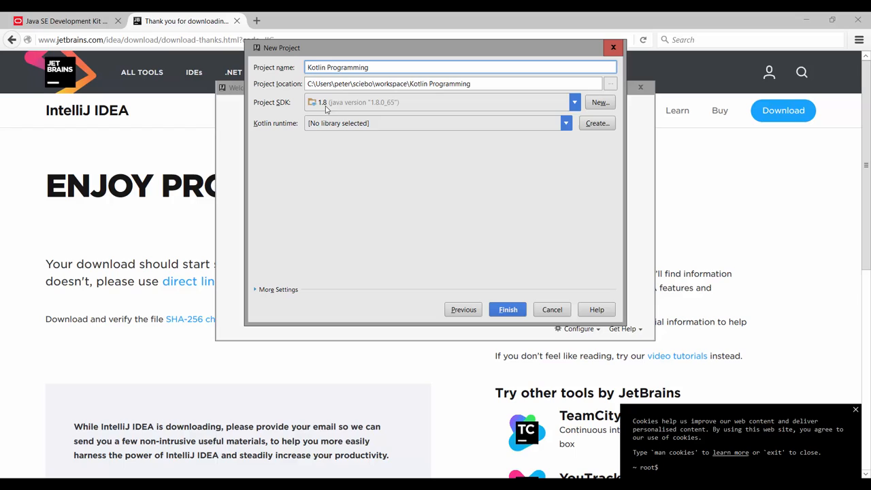
pyautogui.moveTo(265, 127)
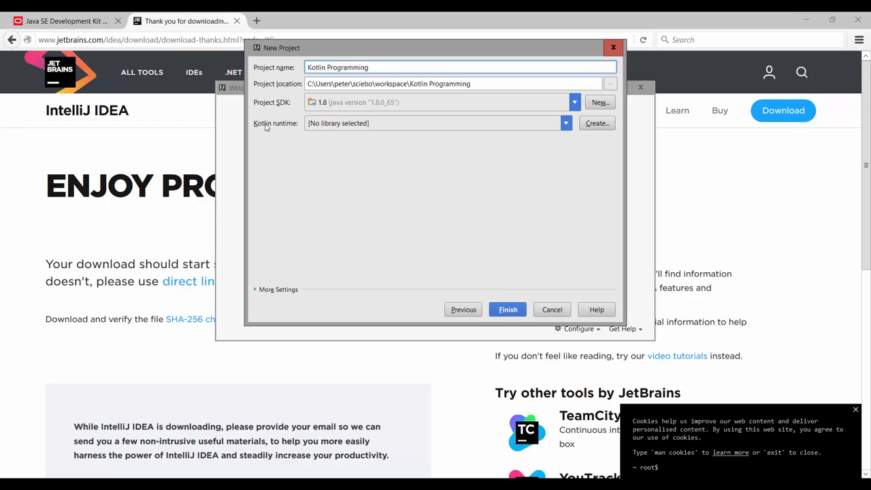
pyautogui.moveTo(554, 136)
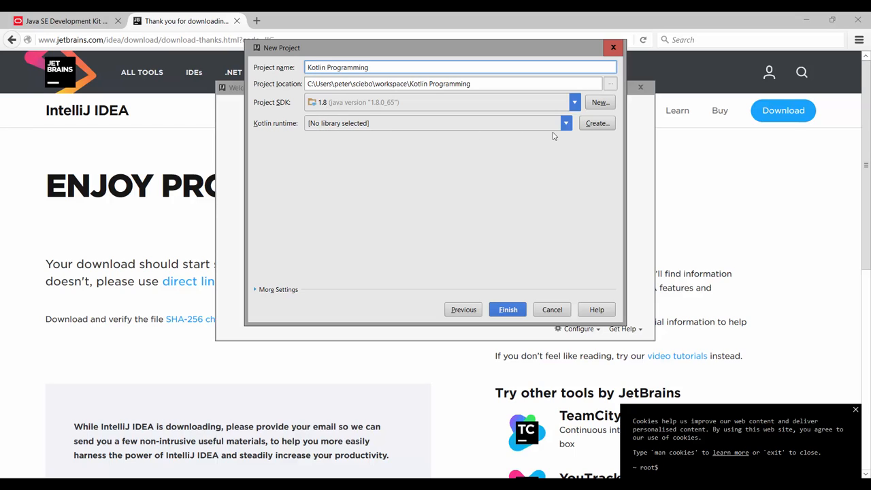
pyautogui.moveTo(593, 128)
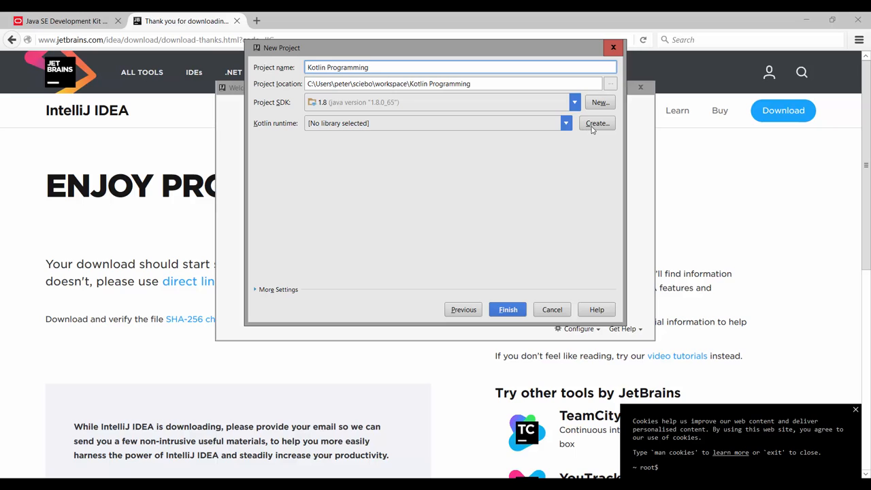
# - Use the plugin's bundled Kotlin runtime library, finish, and overwrite the existing project file
pyautogui.click(596, 123)
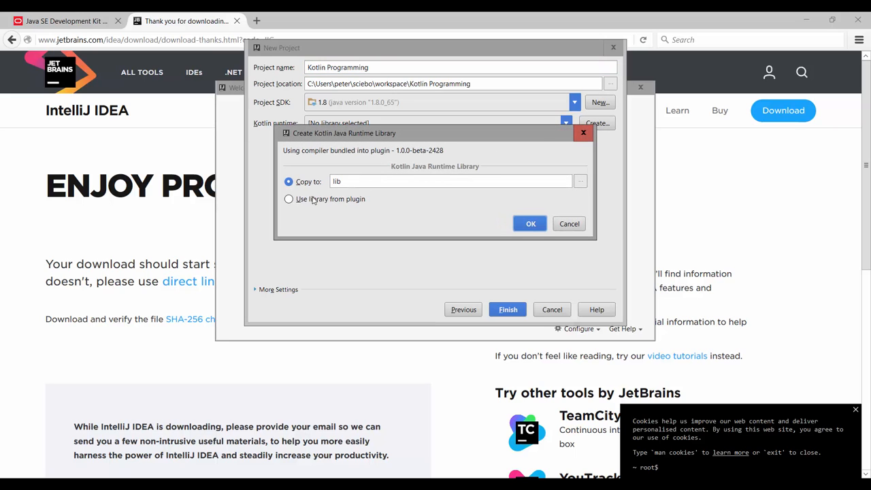
pyautogui.click(288, 198)
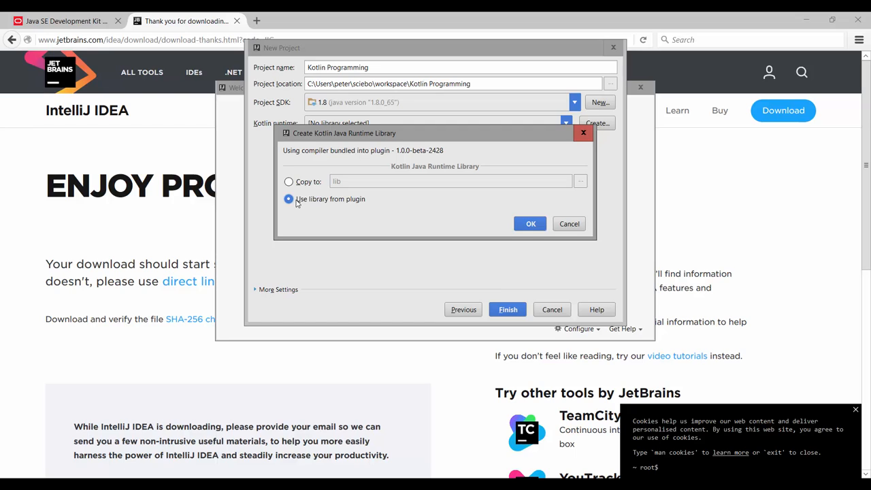
pyautogui.click(529, 223)
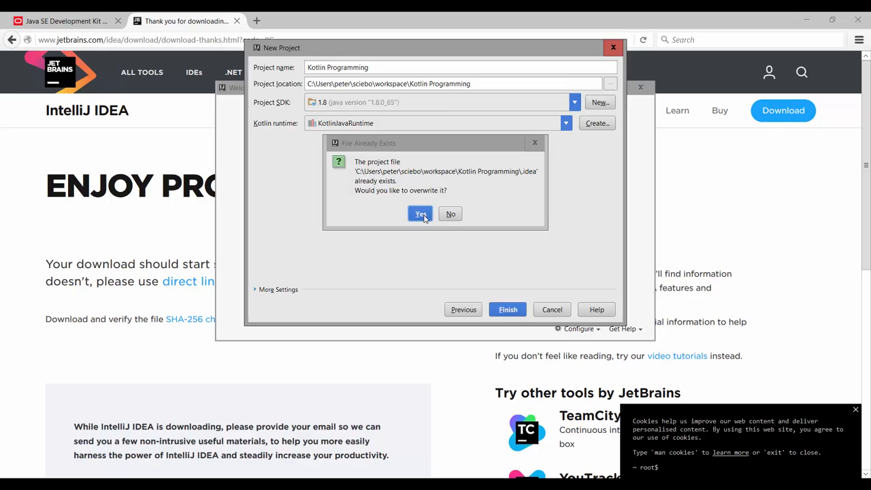
pyautogui.click(420, 214)
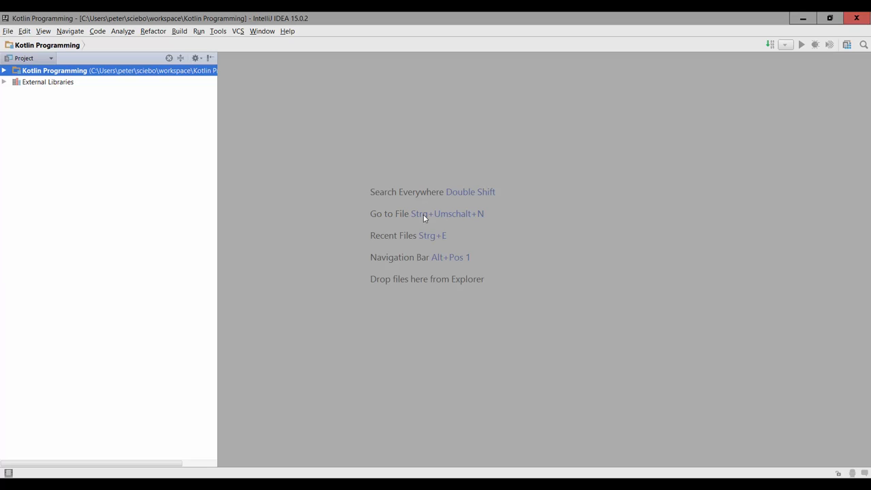
pyautogui.moveTo(279, 148)
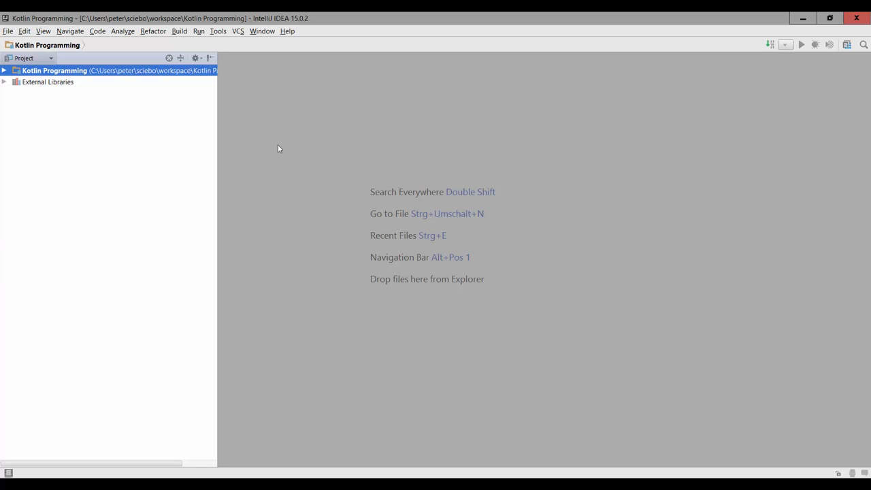
pyautogui.moveTo(296, 105)
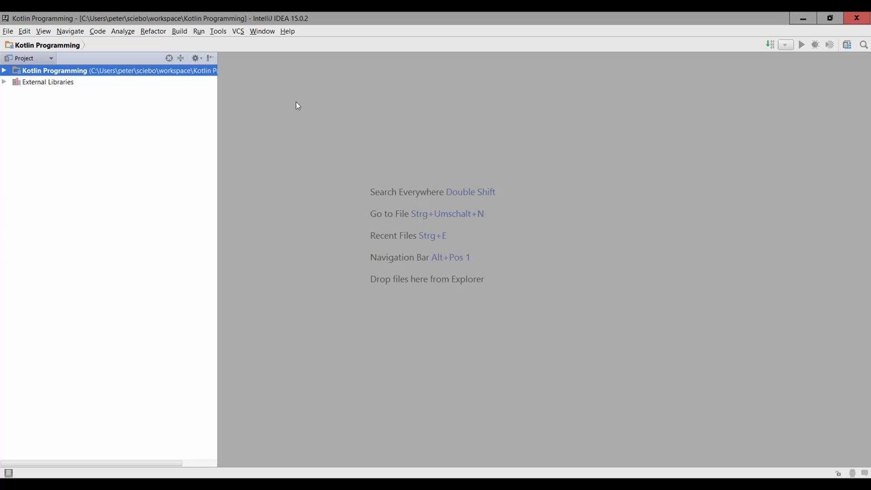
pyautogui.moveTo(614, 241)
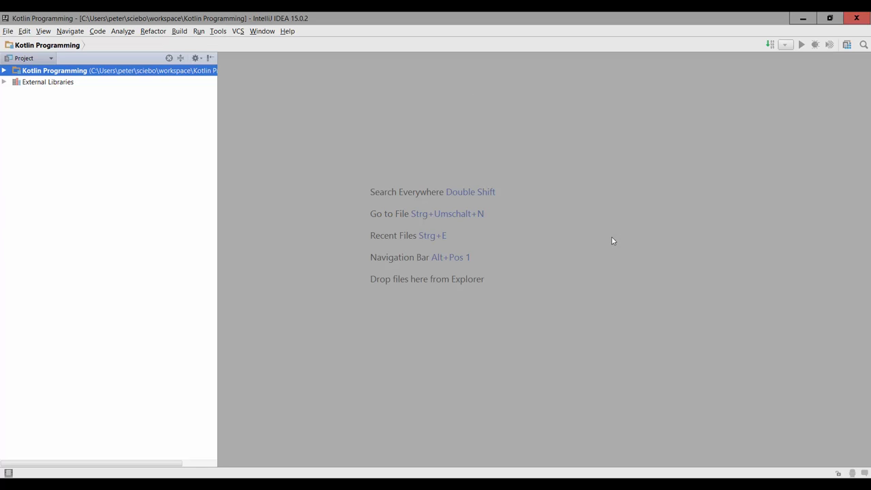
pyautogui.moveTo(413, 122)
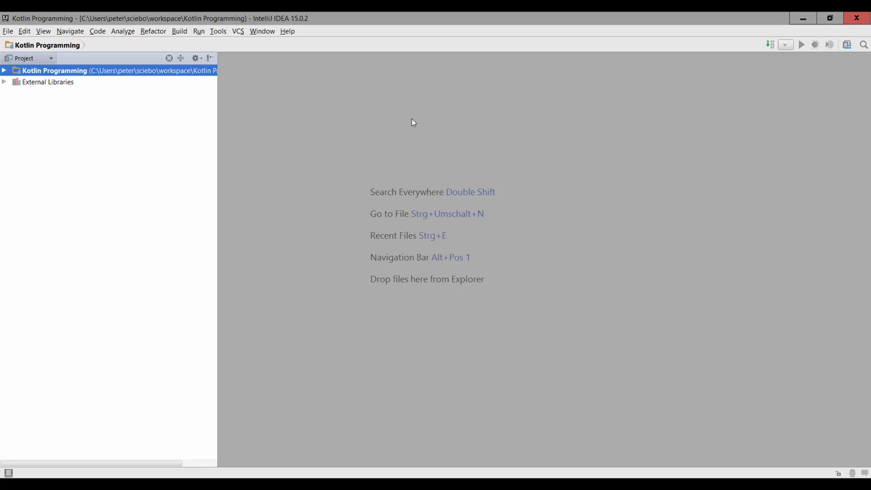
pyautogui.moveTo(95, 93)
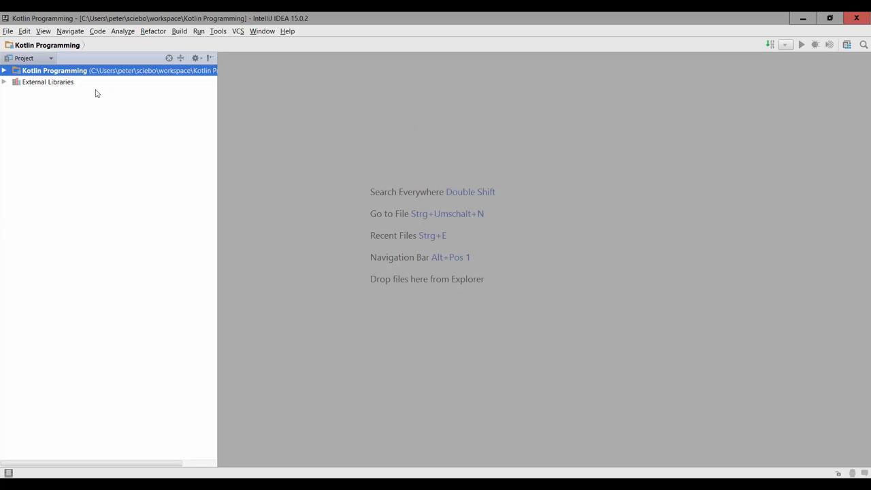
pyautogui.moveTo(39, 61)
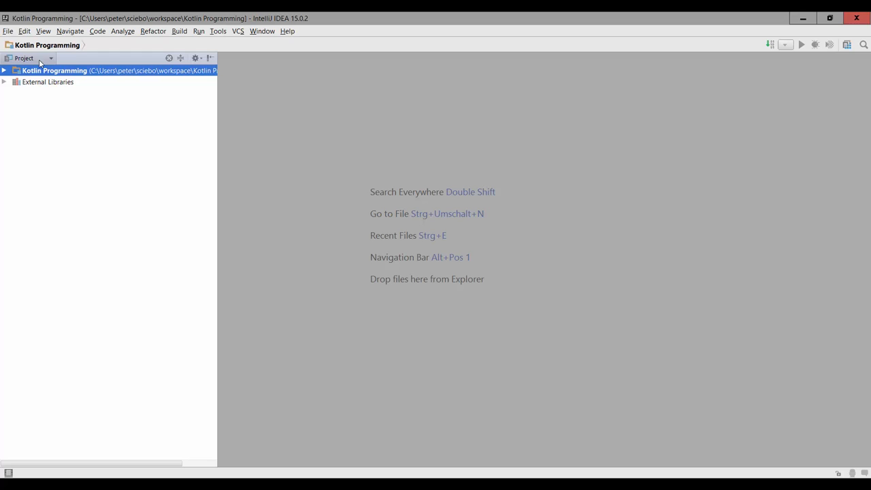
pyautogui.click(50, 58)
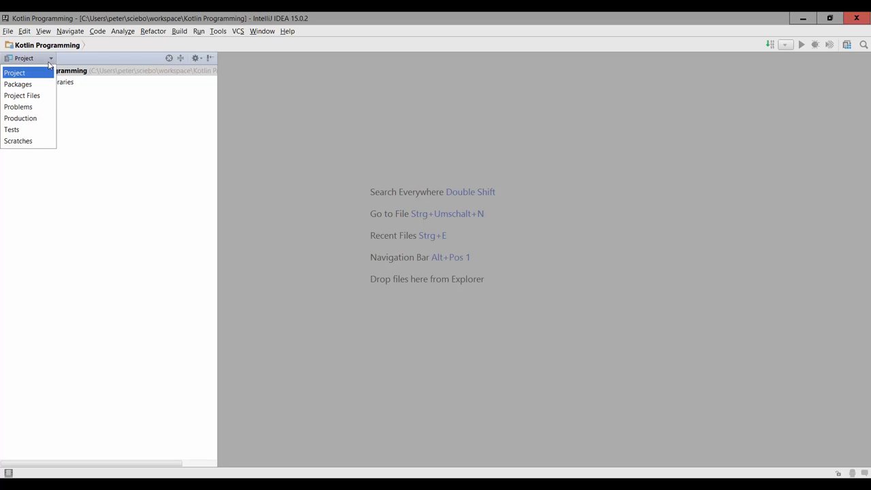
pyautogui.moveTo(45, 100)
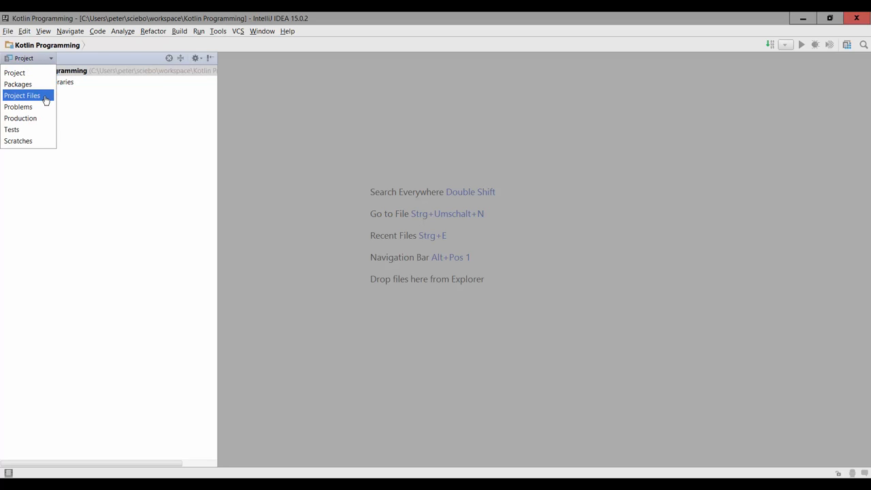
pyautogui.click(21, 96)
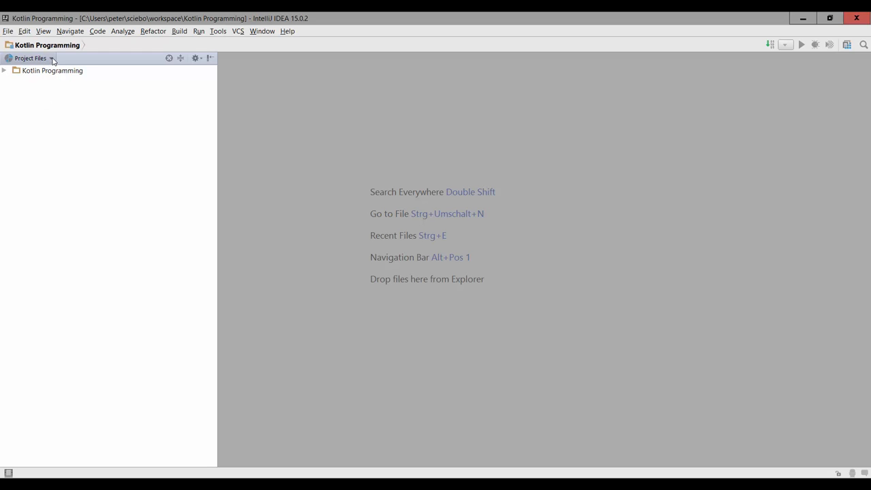
pyautogui.click(50, 58)
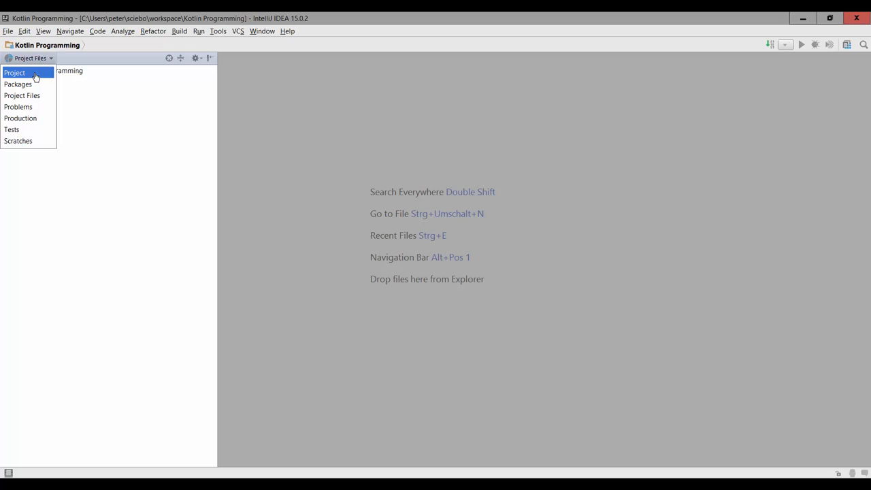
pyautogui.click(18, 73)
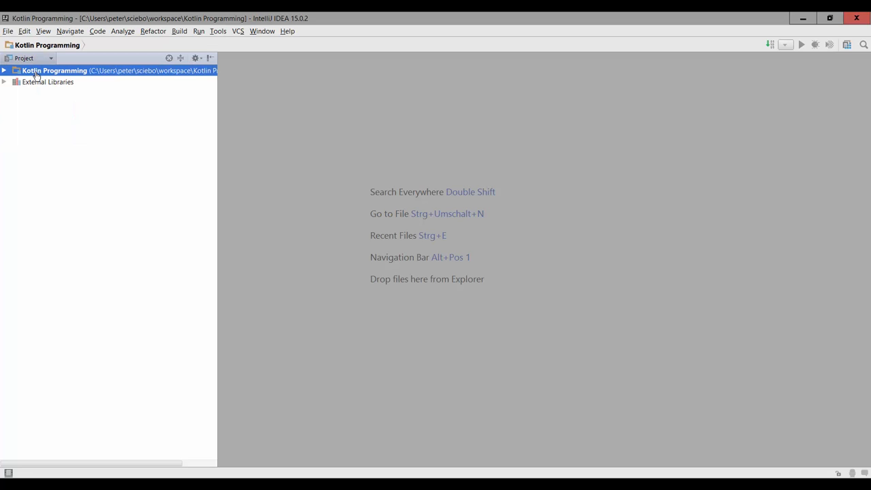
pyautogui.click(6, 70)
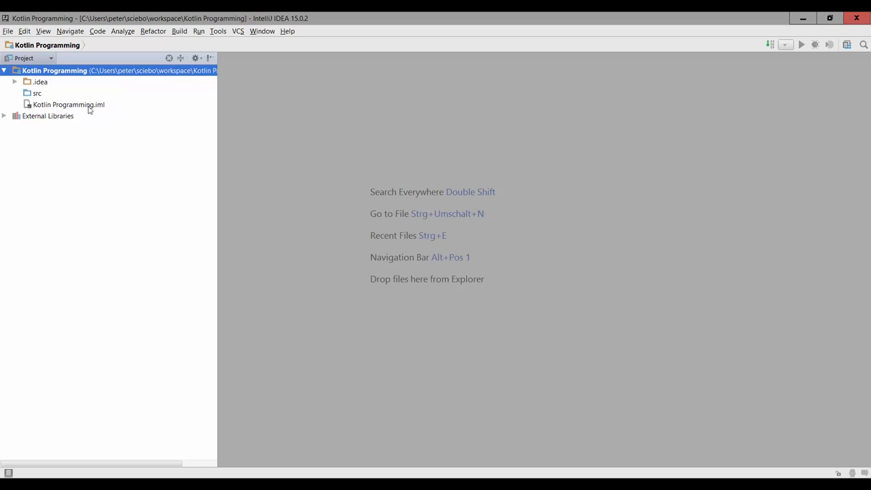
pyautogui.moveTo(106, 110)
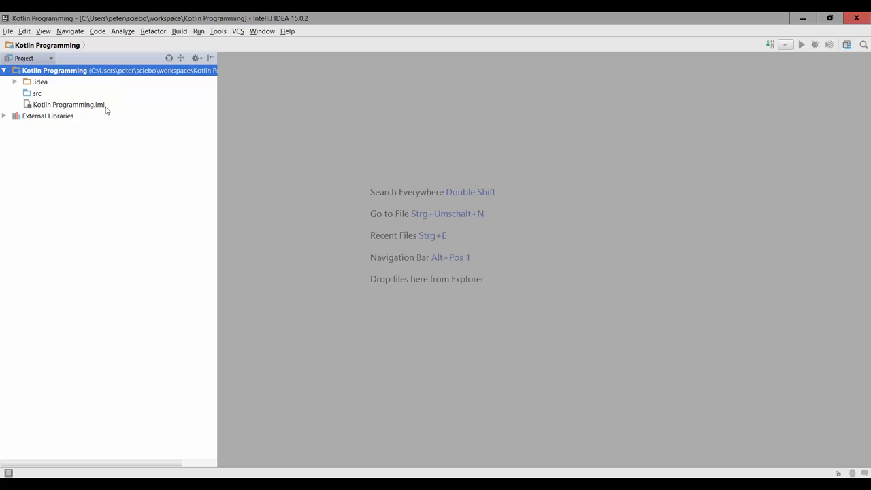
pyautogui.moveTo(99, 110)
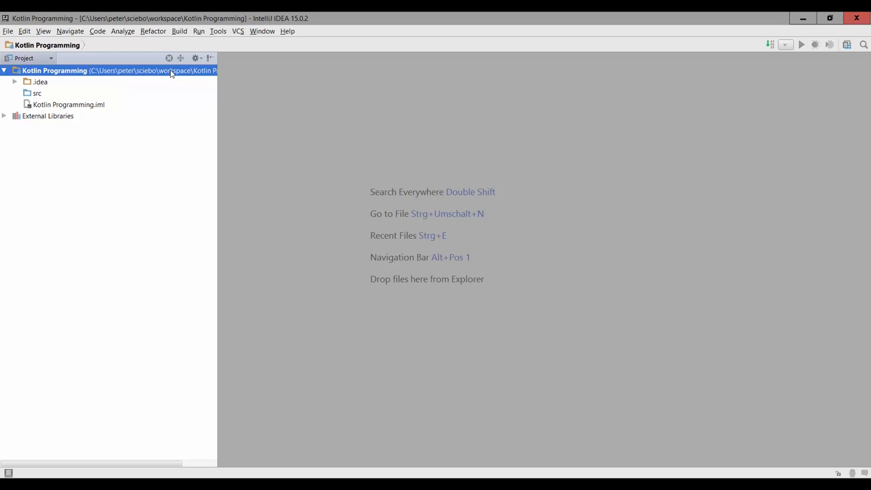
# - Open Settings > Appearance & Behavior > Appearance and show the Theme dropdown
pyautogui.click(13, 31)
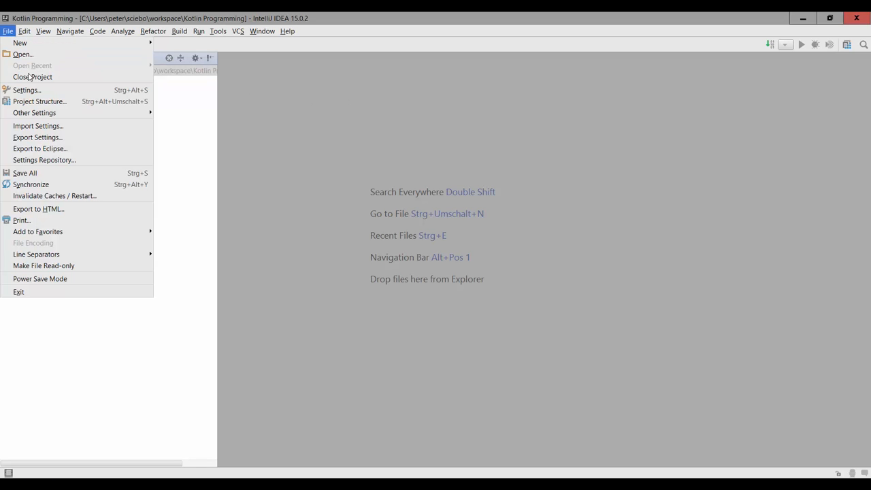
pyautogui.click(26, 90)
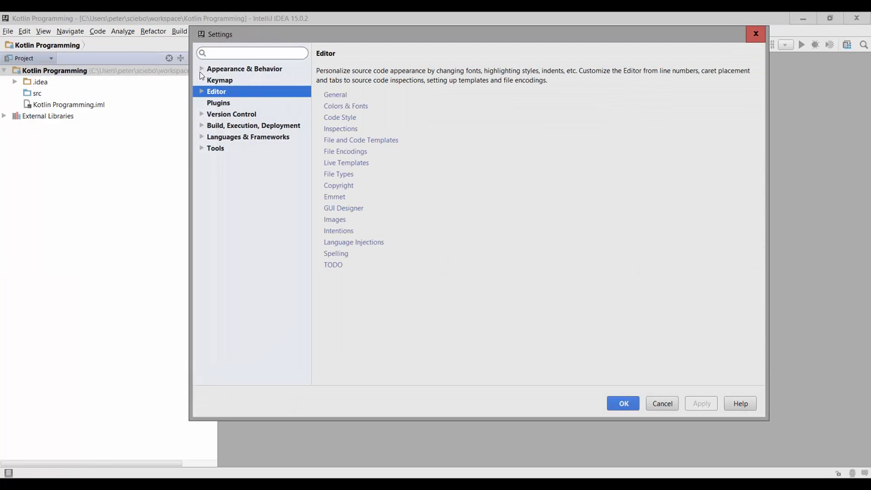
pyautogui.click(201, 69)
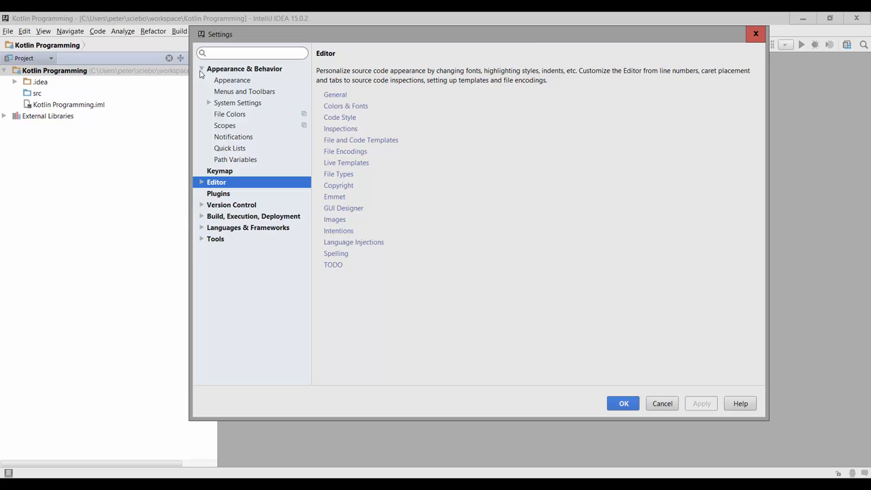
pyautogui.click(232, 80)
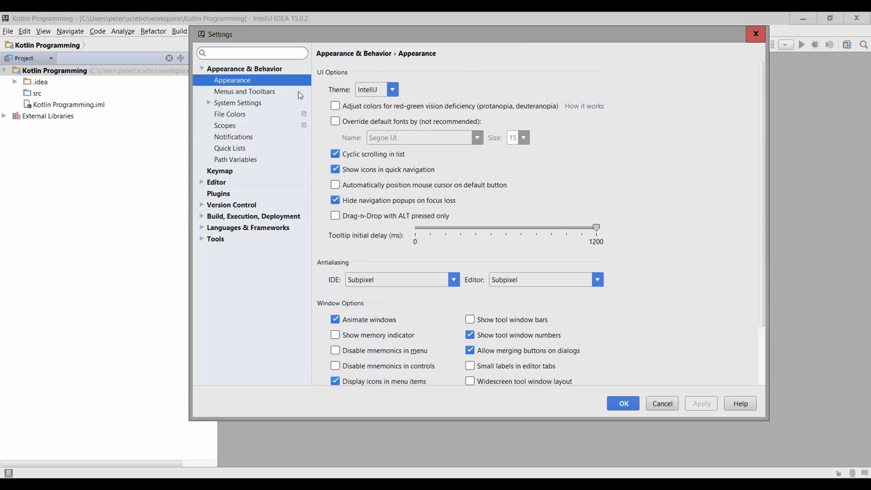
pyautogui.click(393, 89)
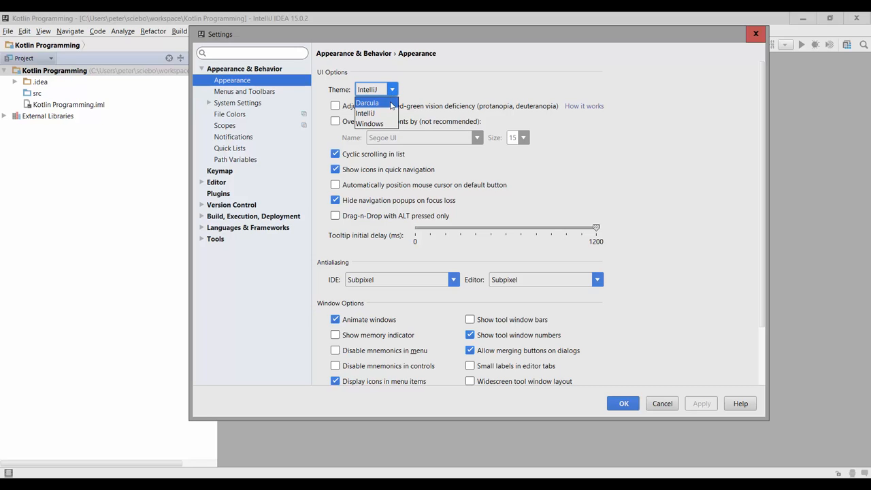
# - Apply the Darcula theme, then switch back and apply the IntelliJ theme
pyautogui.click(367, 103)
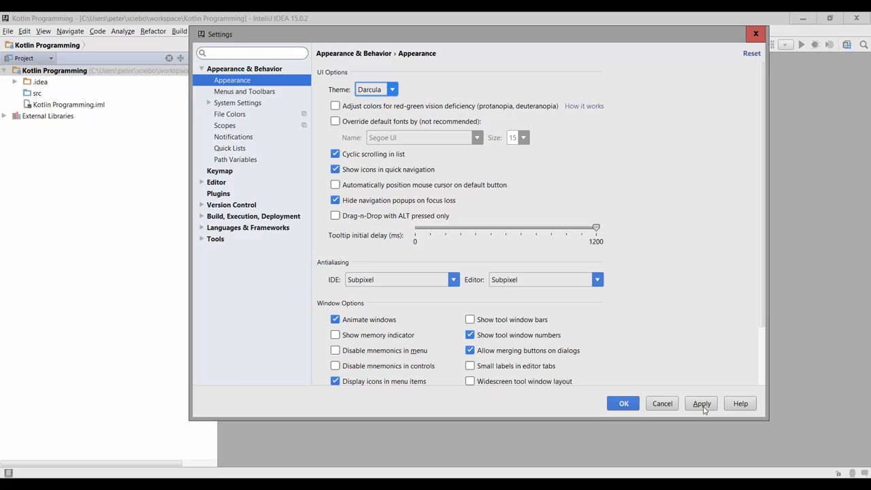
pyautogui.click(701, 403)
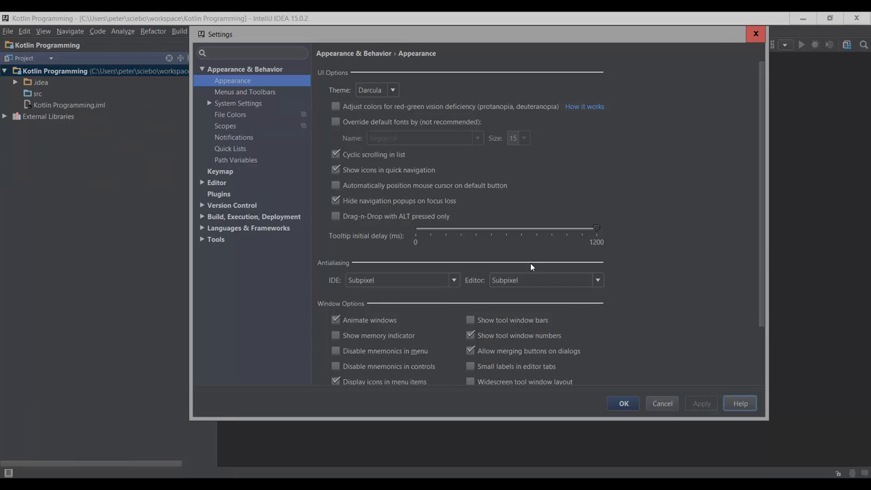
pyautogui.moveTo(115, 78)
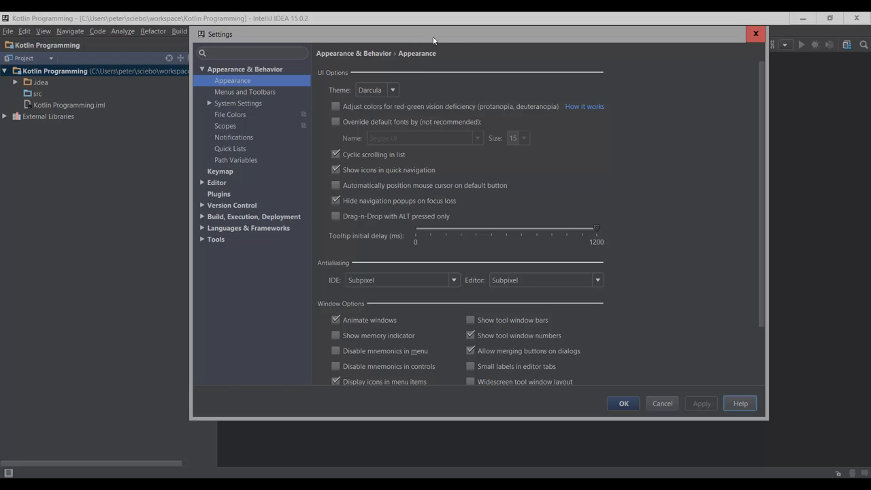
pyautogui.moveTo(422, 89)
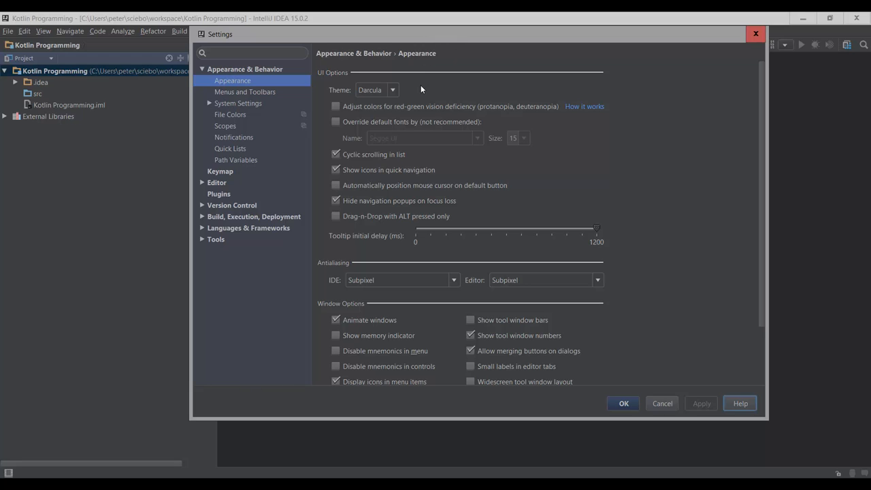
pyautogui.moveTo(418, 89)
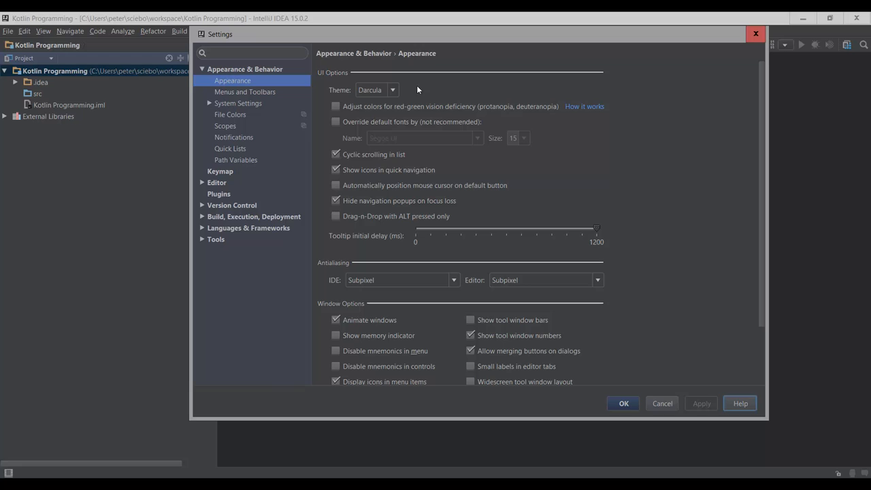
pyautogui.click(393, 89)
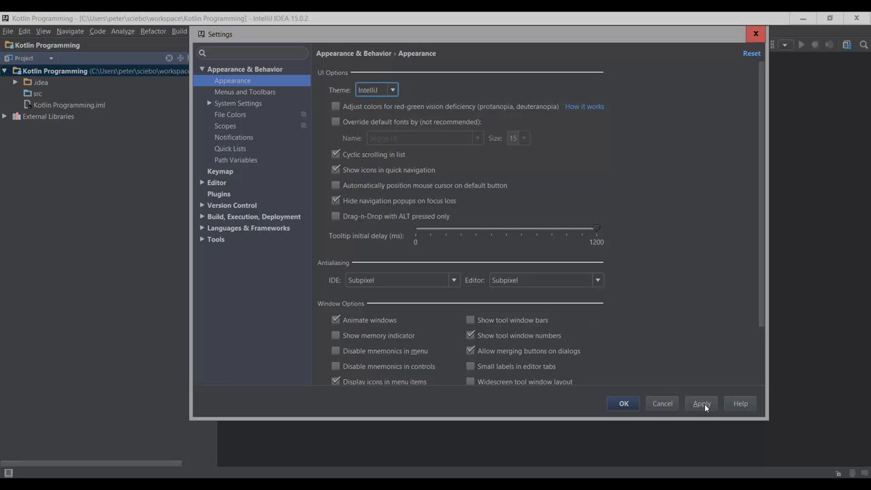
pyautogui.click(702, 403)
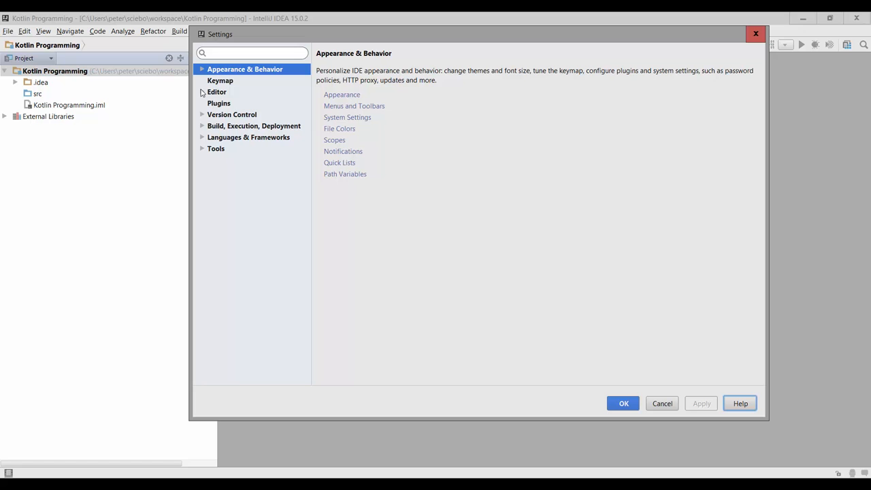
# - Show the Editor > Colors & Fonts > Font settings page
pyautogui.click(202, 91)
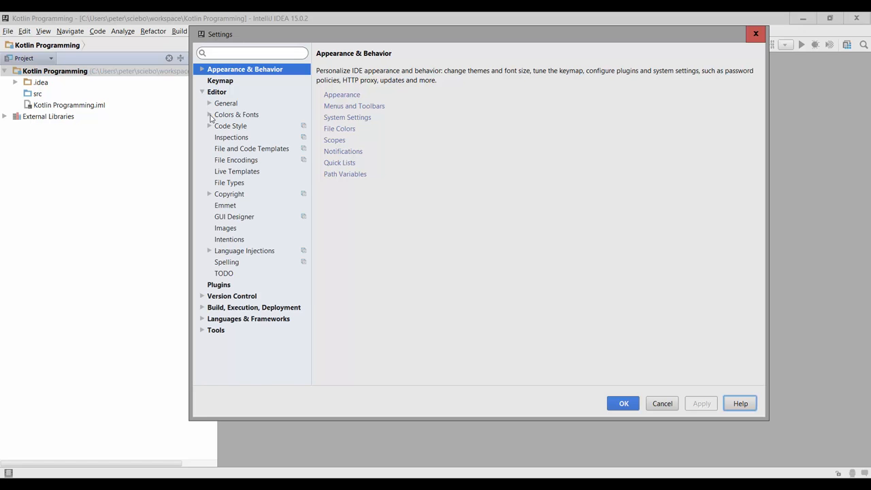
pyautogui.click(210, 114)
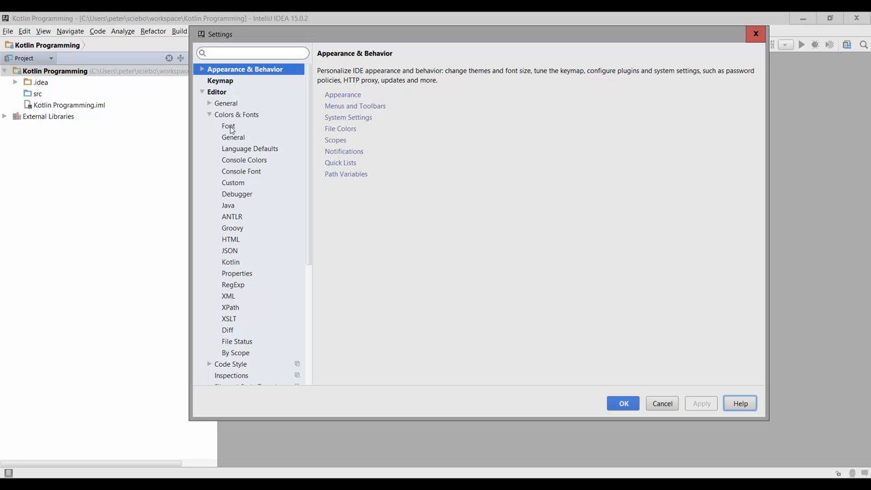
pyautogui.click(228, 126)
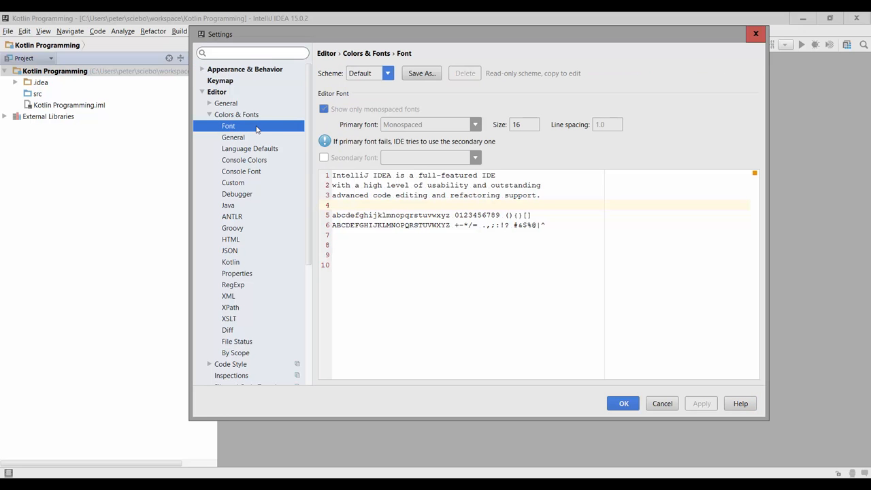
pyautogui.moveTo(421, 75)
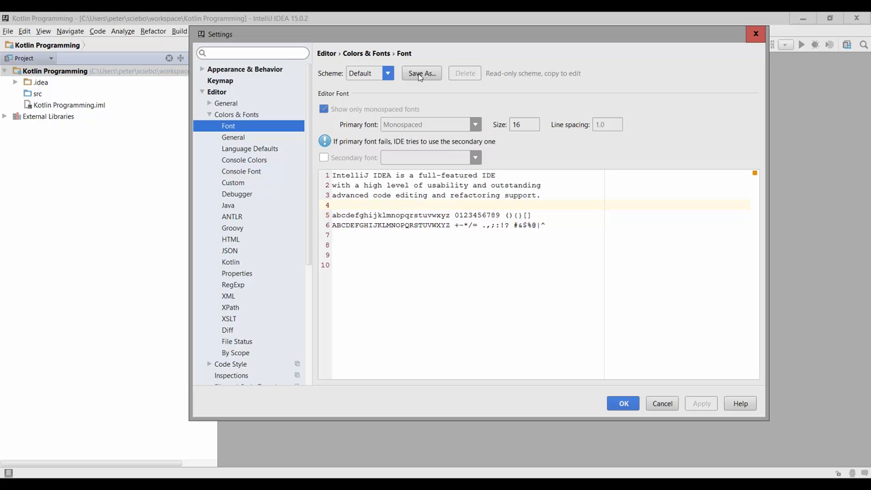
# - Save the Default font scheme as a copy named 'MyScheme'
pyautogui.click(420, 73)
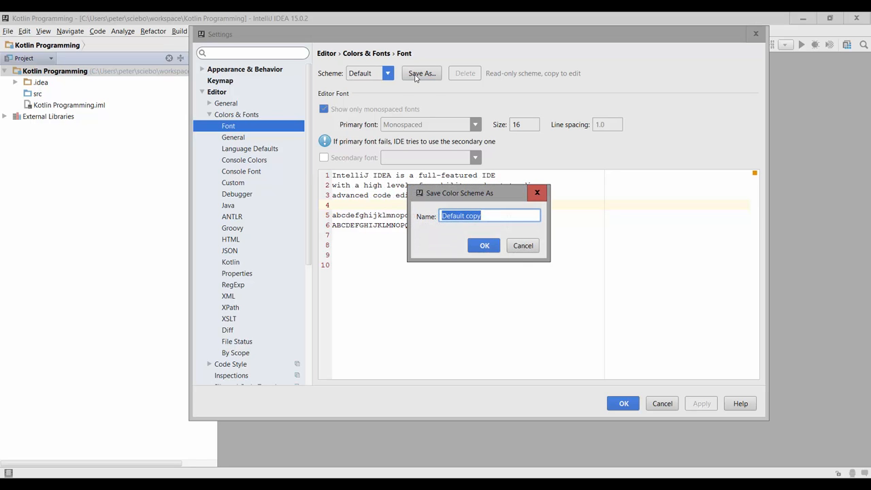
pyautogui.write('My')
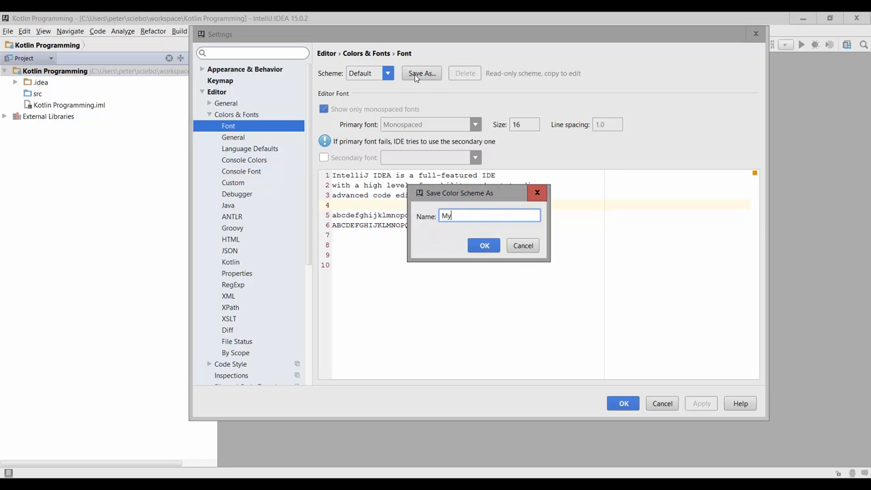
pyautogui.write('Scheme')
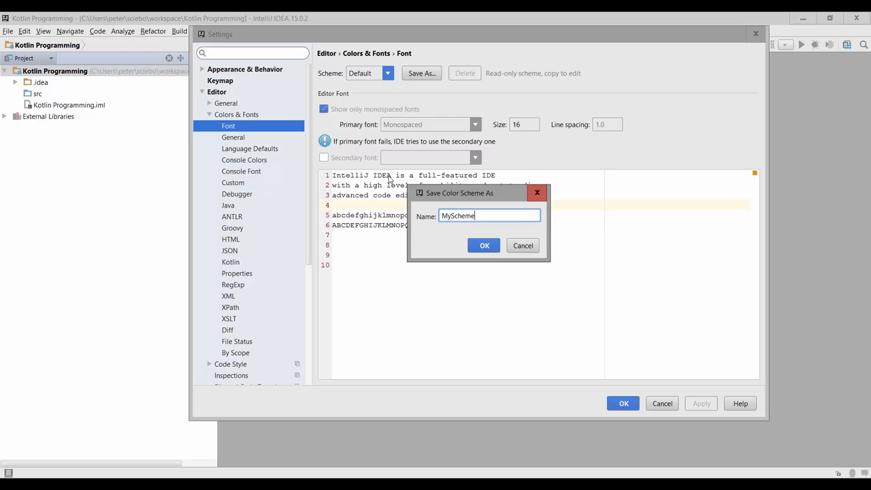
pyautogui.click(484, 245)
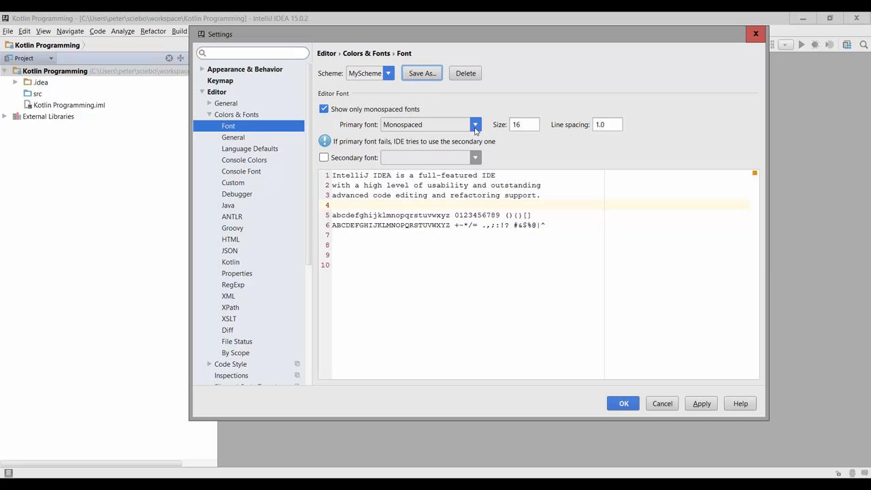
# - Set MyScheme's primary editor font to Consolas at size 18 and apply
pyautogui.click(475, 124)
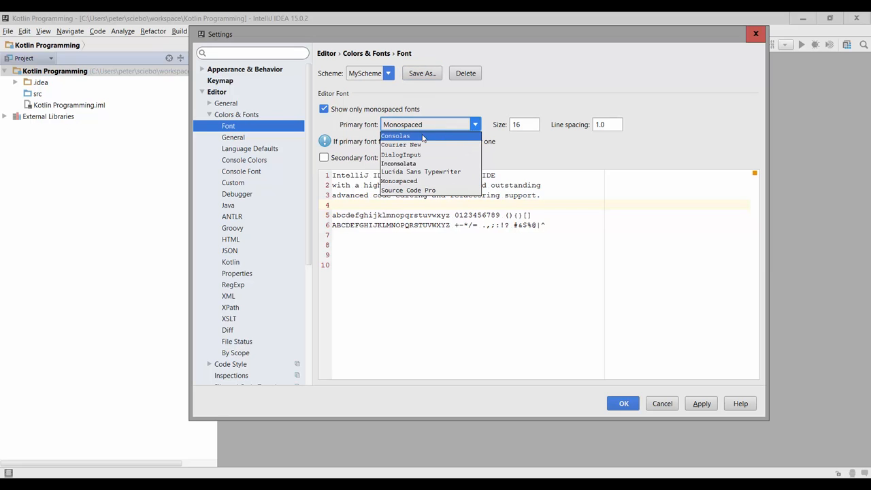
pyautogui.click(395, 135)
pyautogui.write('18')
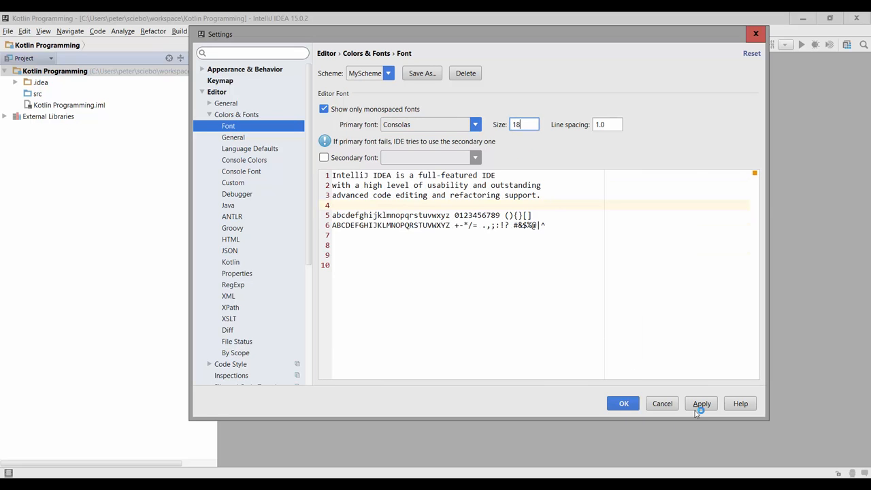
pyautogui.click(701, 403)
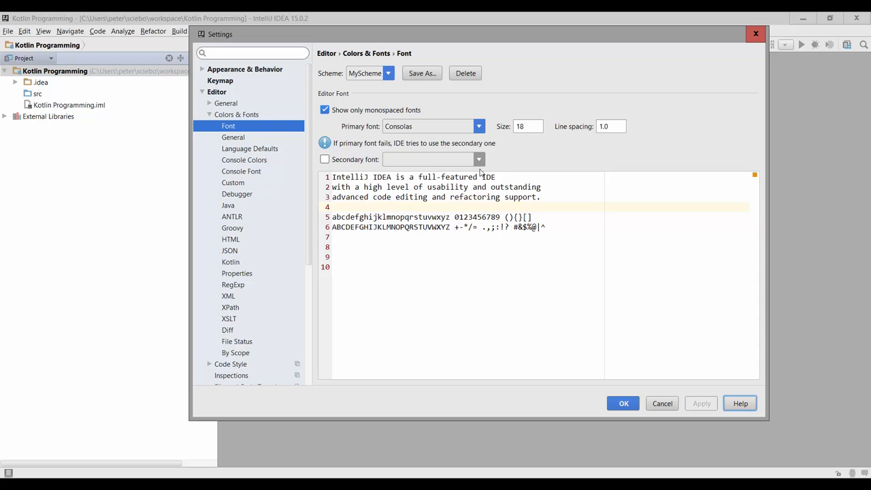